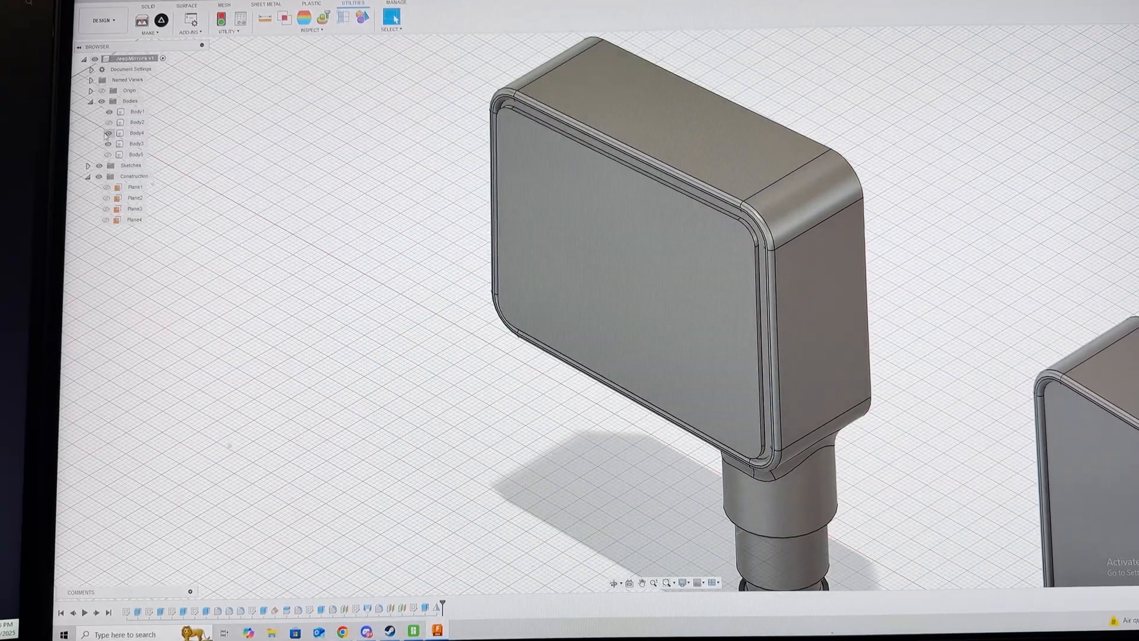
Hide the other bodies in the Browser and pick the thin front panel face for Shaper Origin export.
click(136, 133)
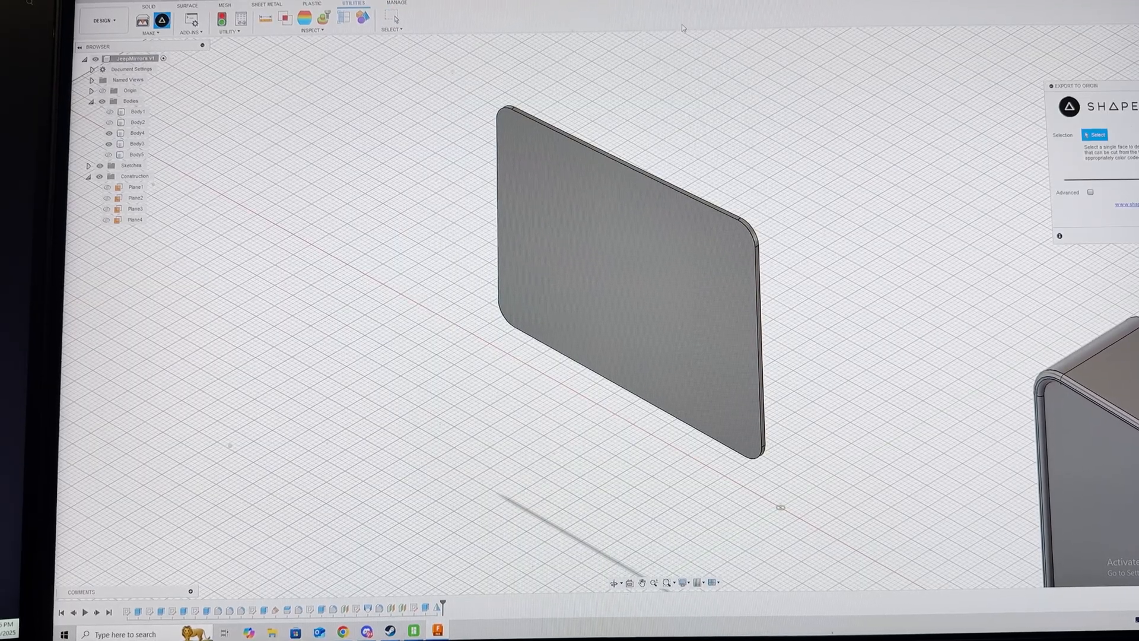
click(596, 234)
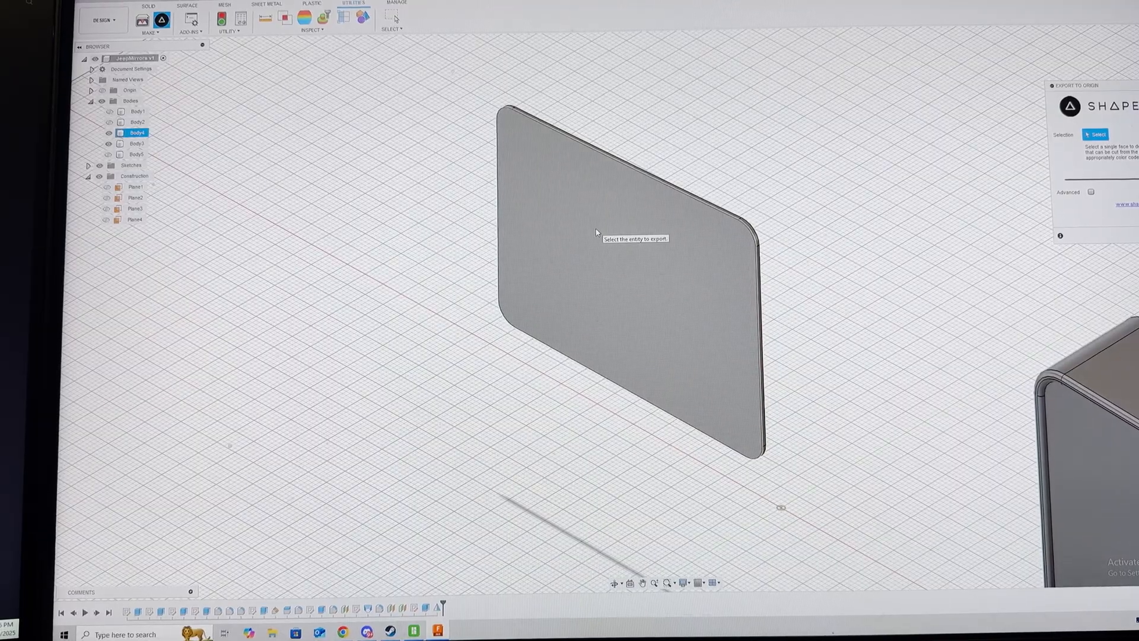